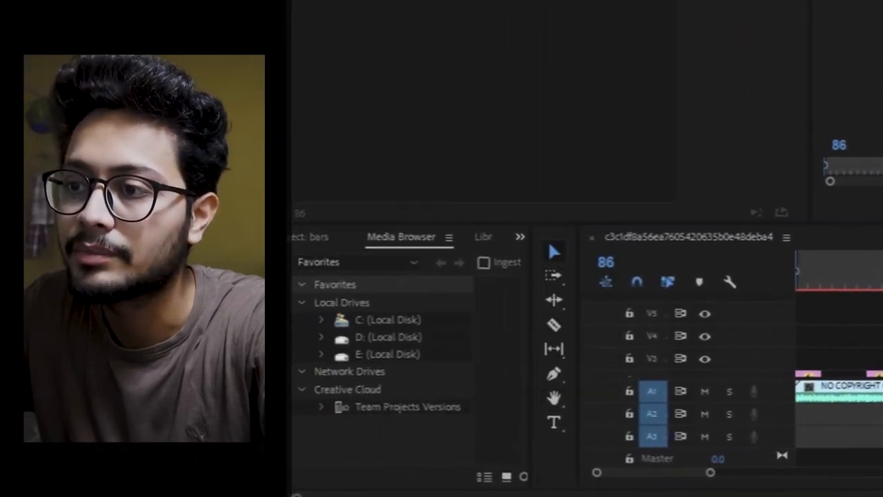
- Search the Effects panel for "crop" to apply Crop to clip C0718.MP4
left_click(453, 233)
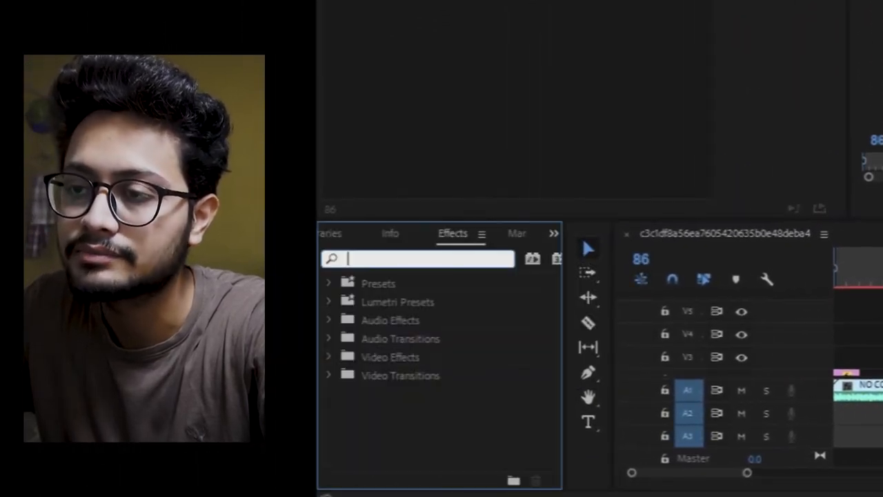
type("crop")
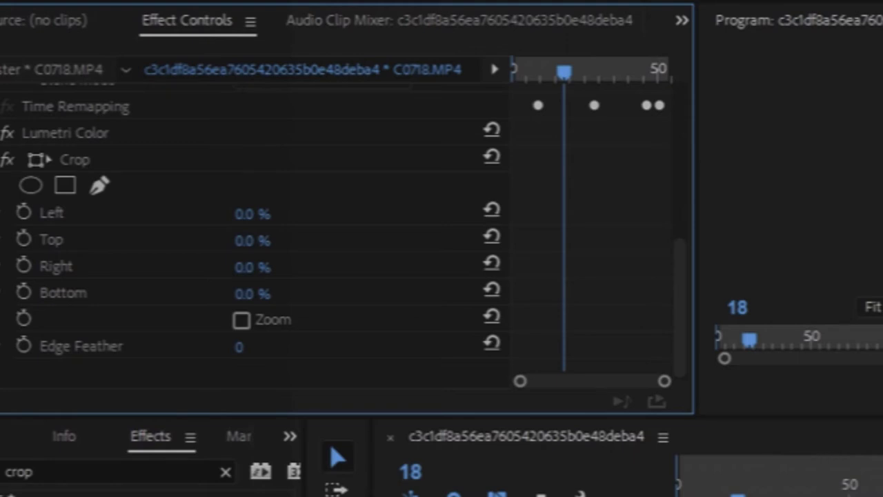
- Set the Crop effect's Bottom to 12% and Top to 15%
double_click(252, 239)
type("12")
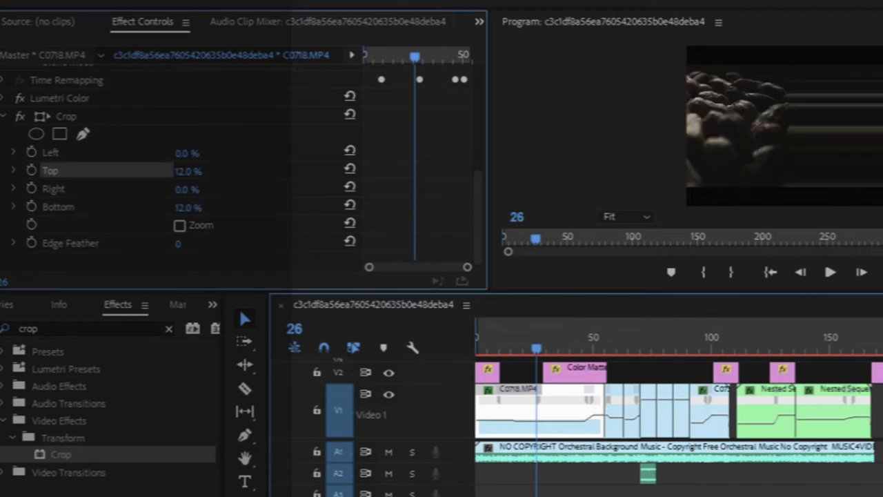
type("15")
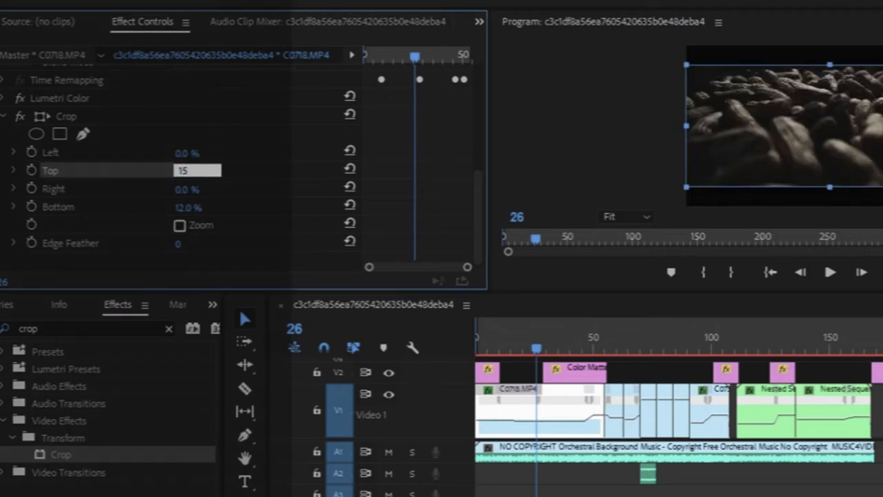